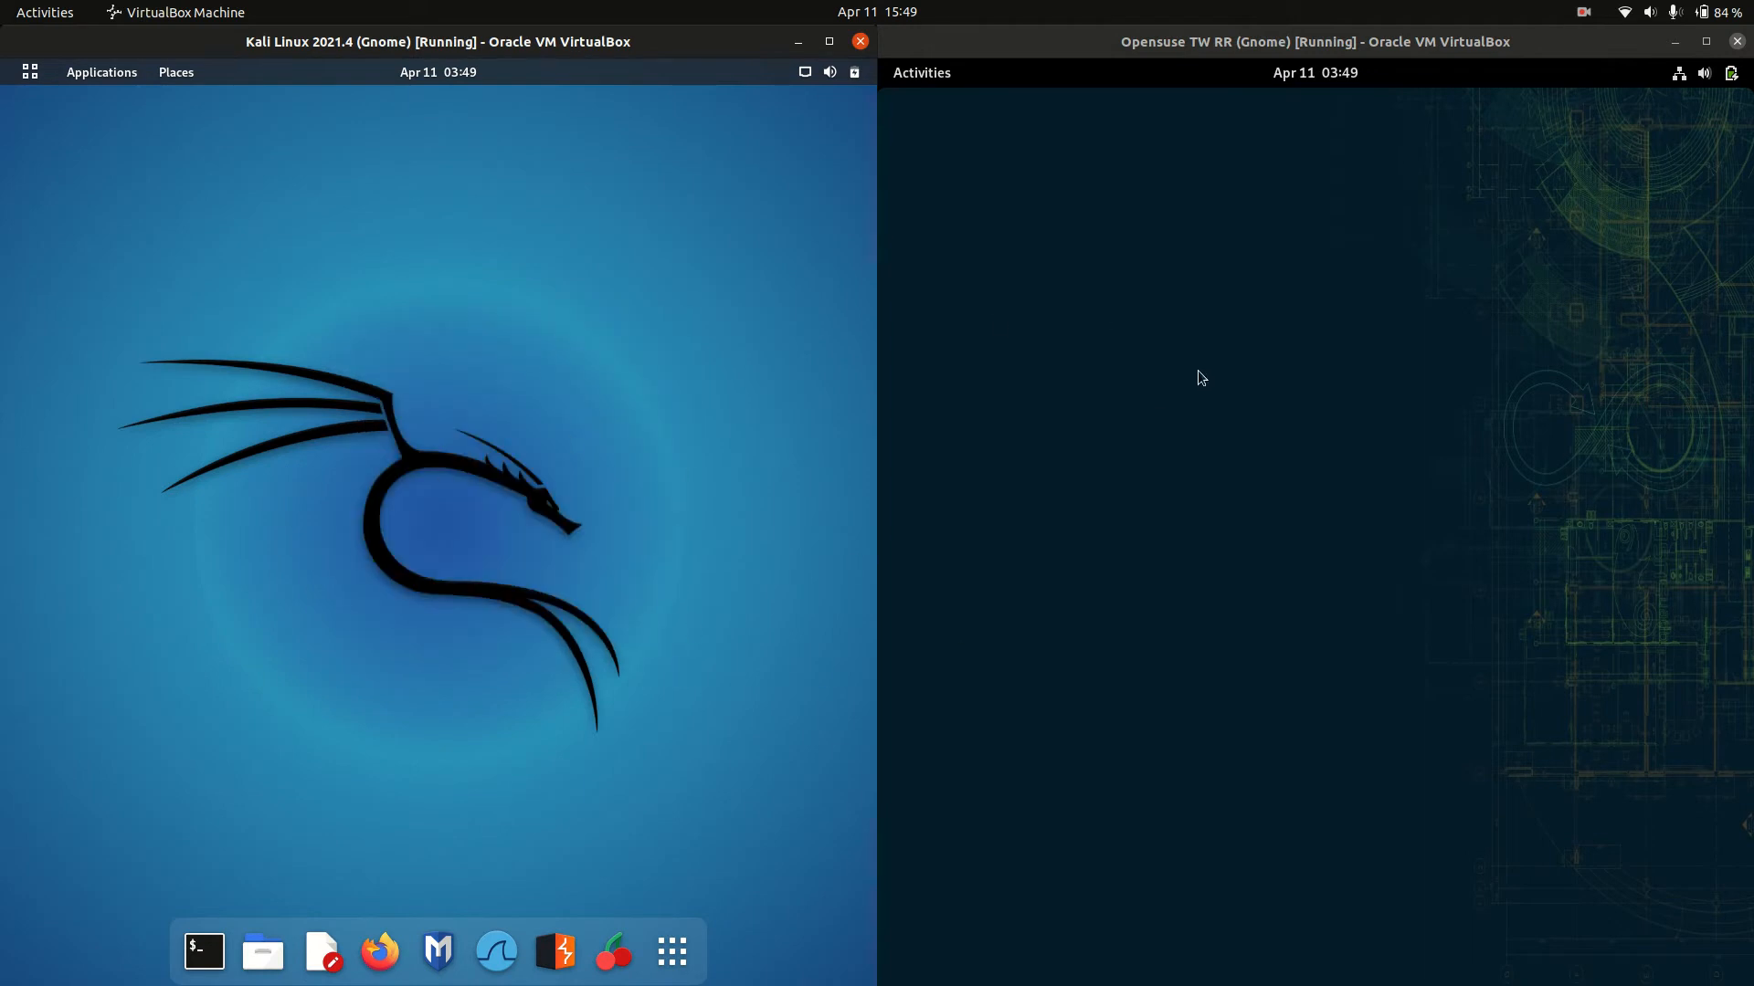
pyautogui.moveTo(1182, 451)
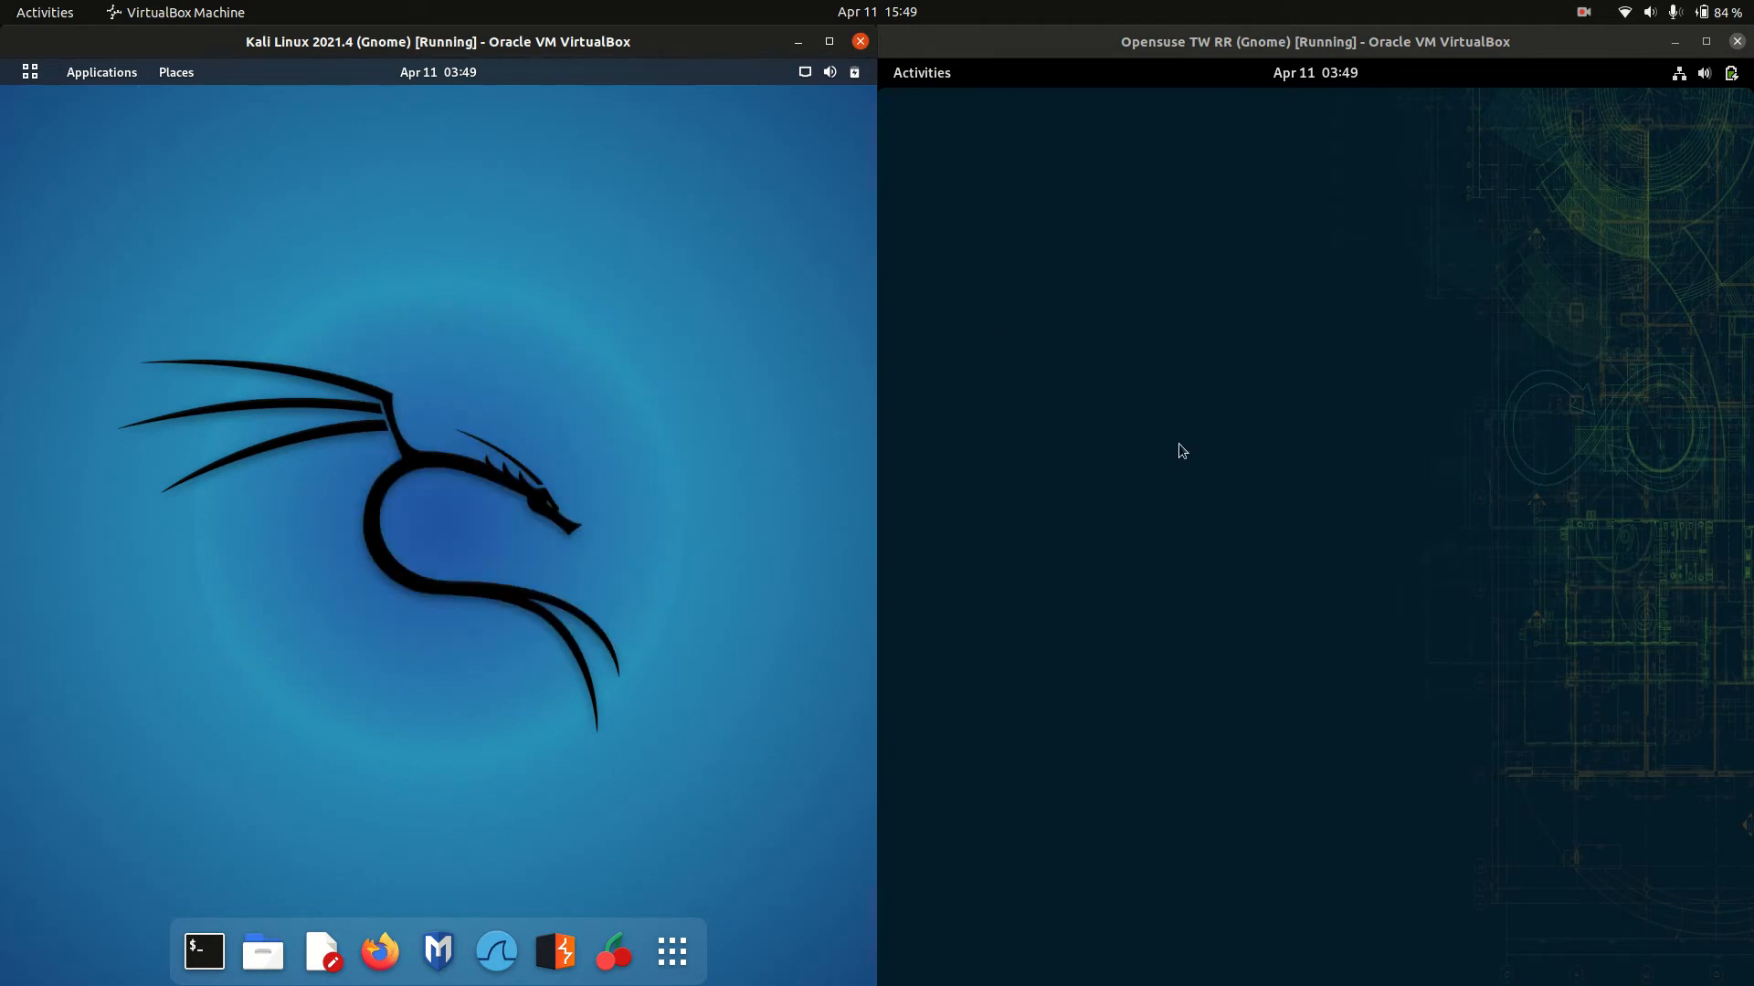
pyautogui.moveTo(1523, 809)
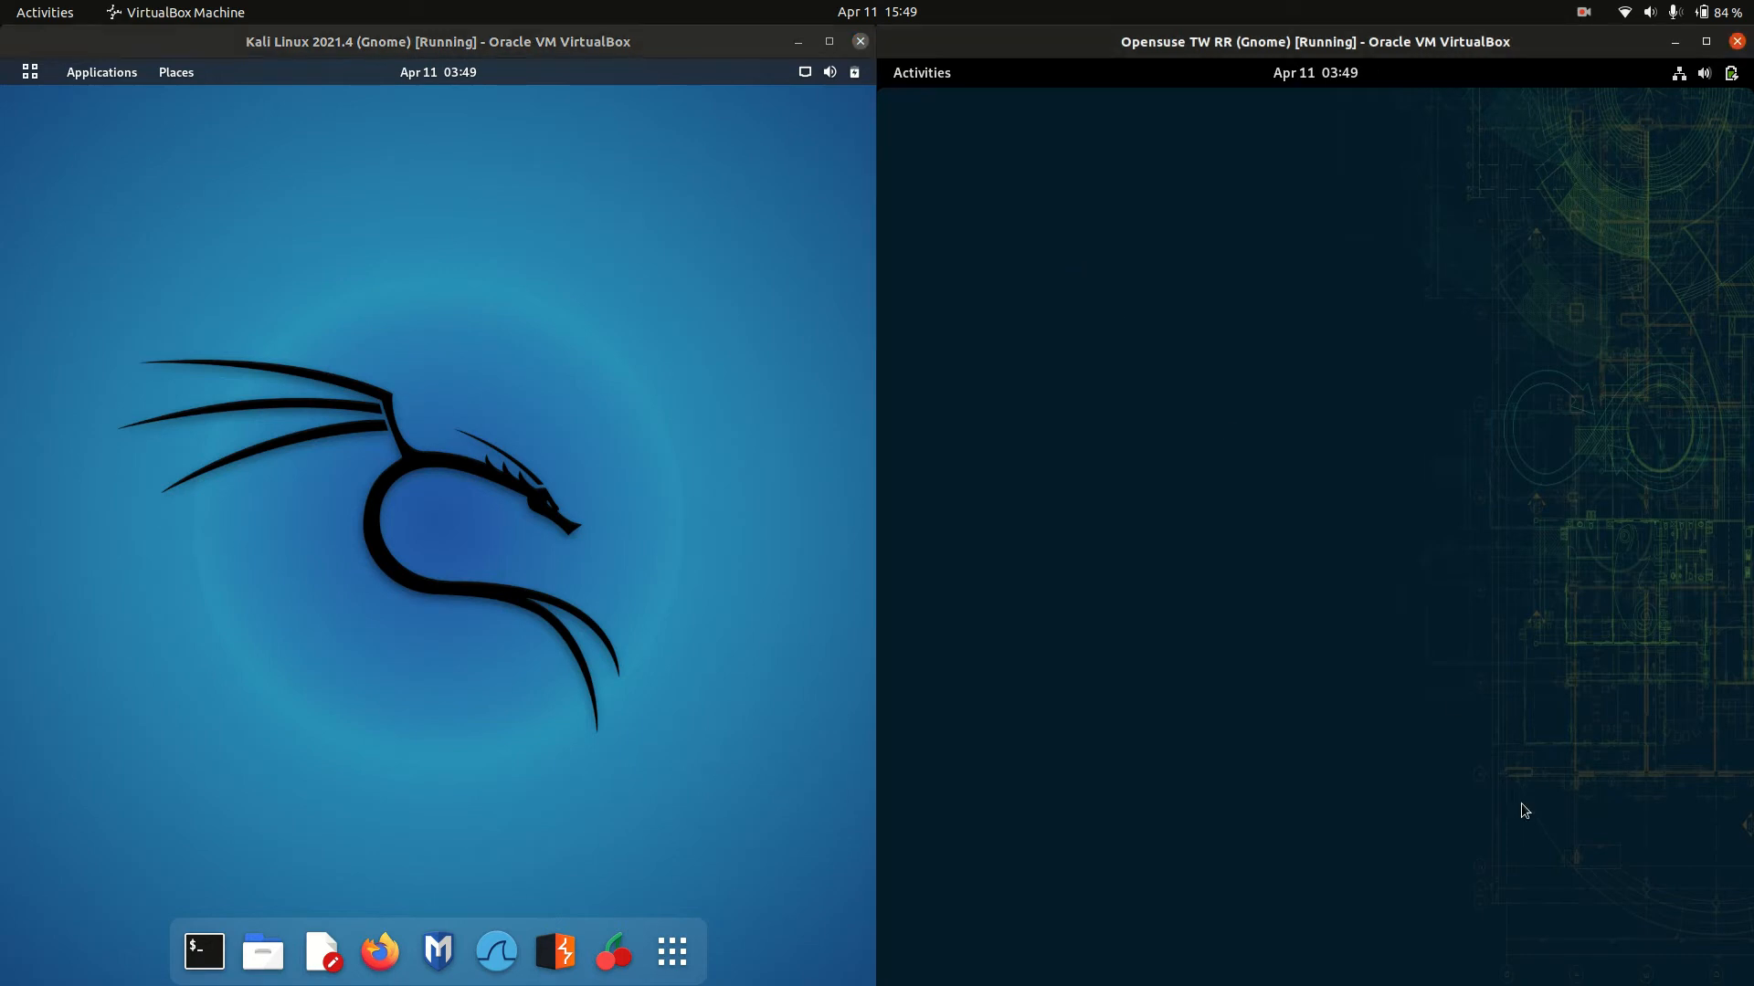
# Launch a terminal from the Kali Linux dock
pyautogui.click(671, 952)
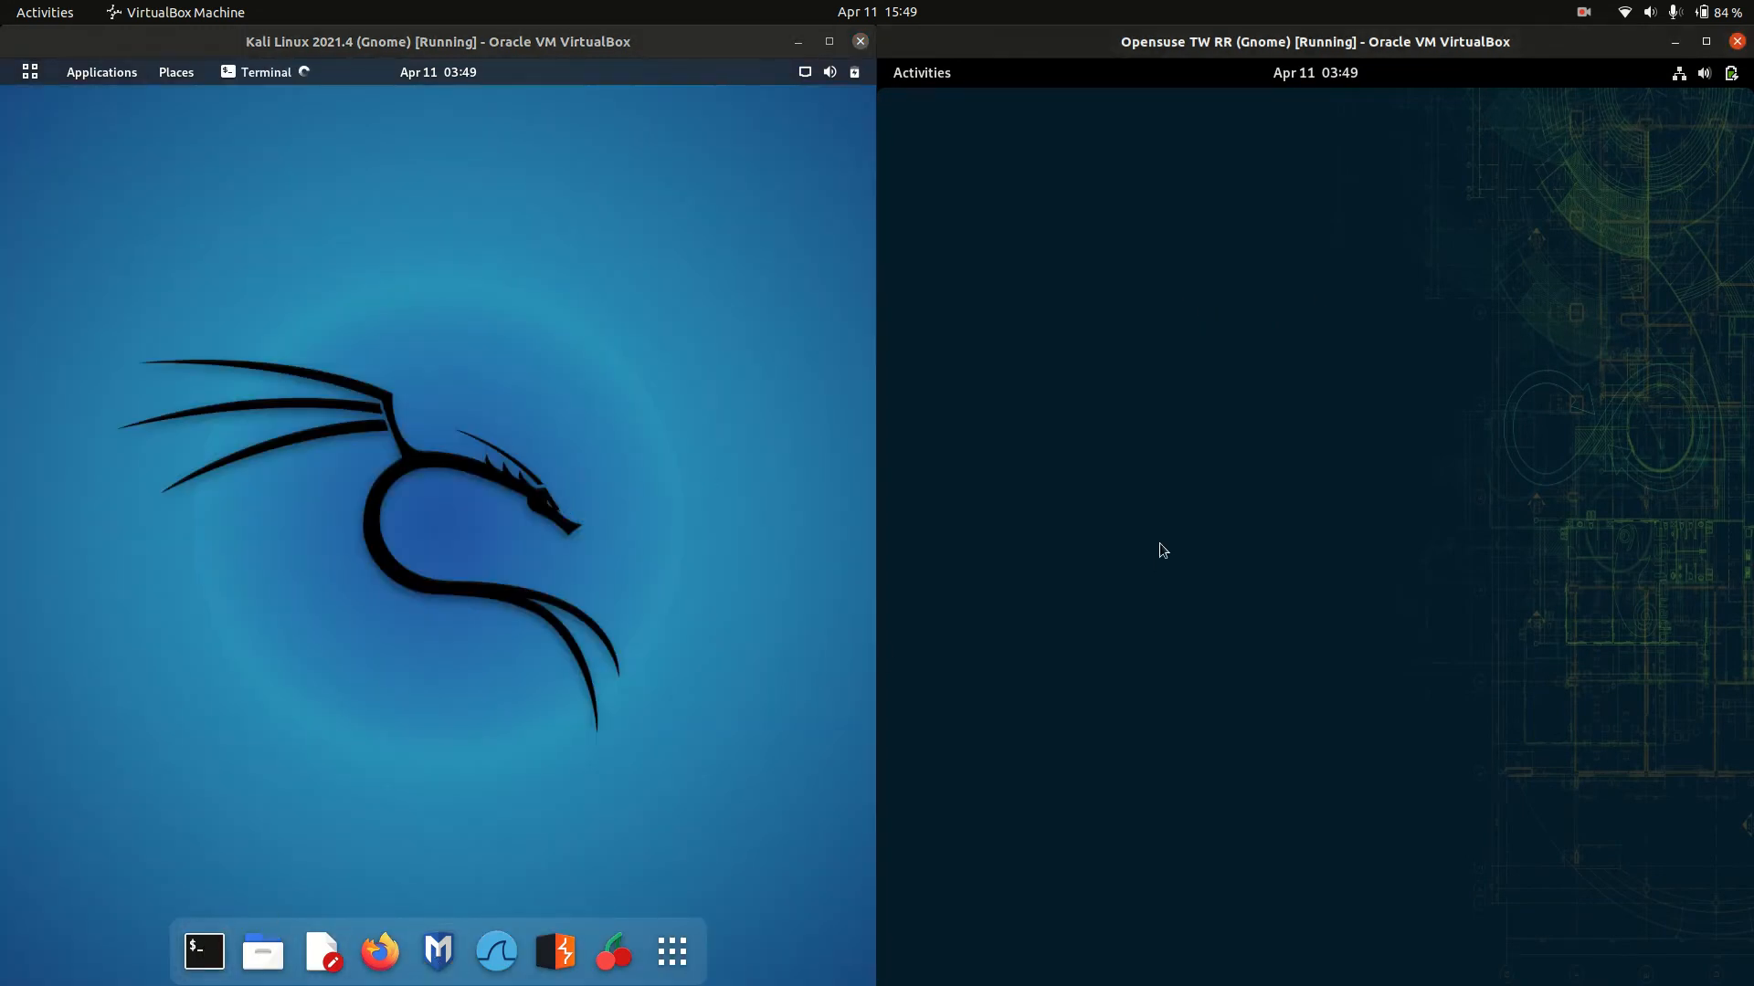
# Launch a terminal in openSUSE and run htop in the Kali terminal
pyautogui.click(203, 952)
pyautogui.write('htop')
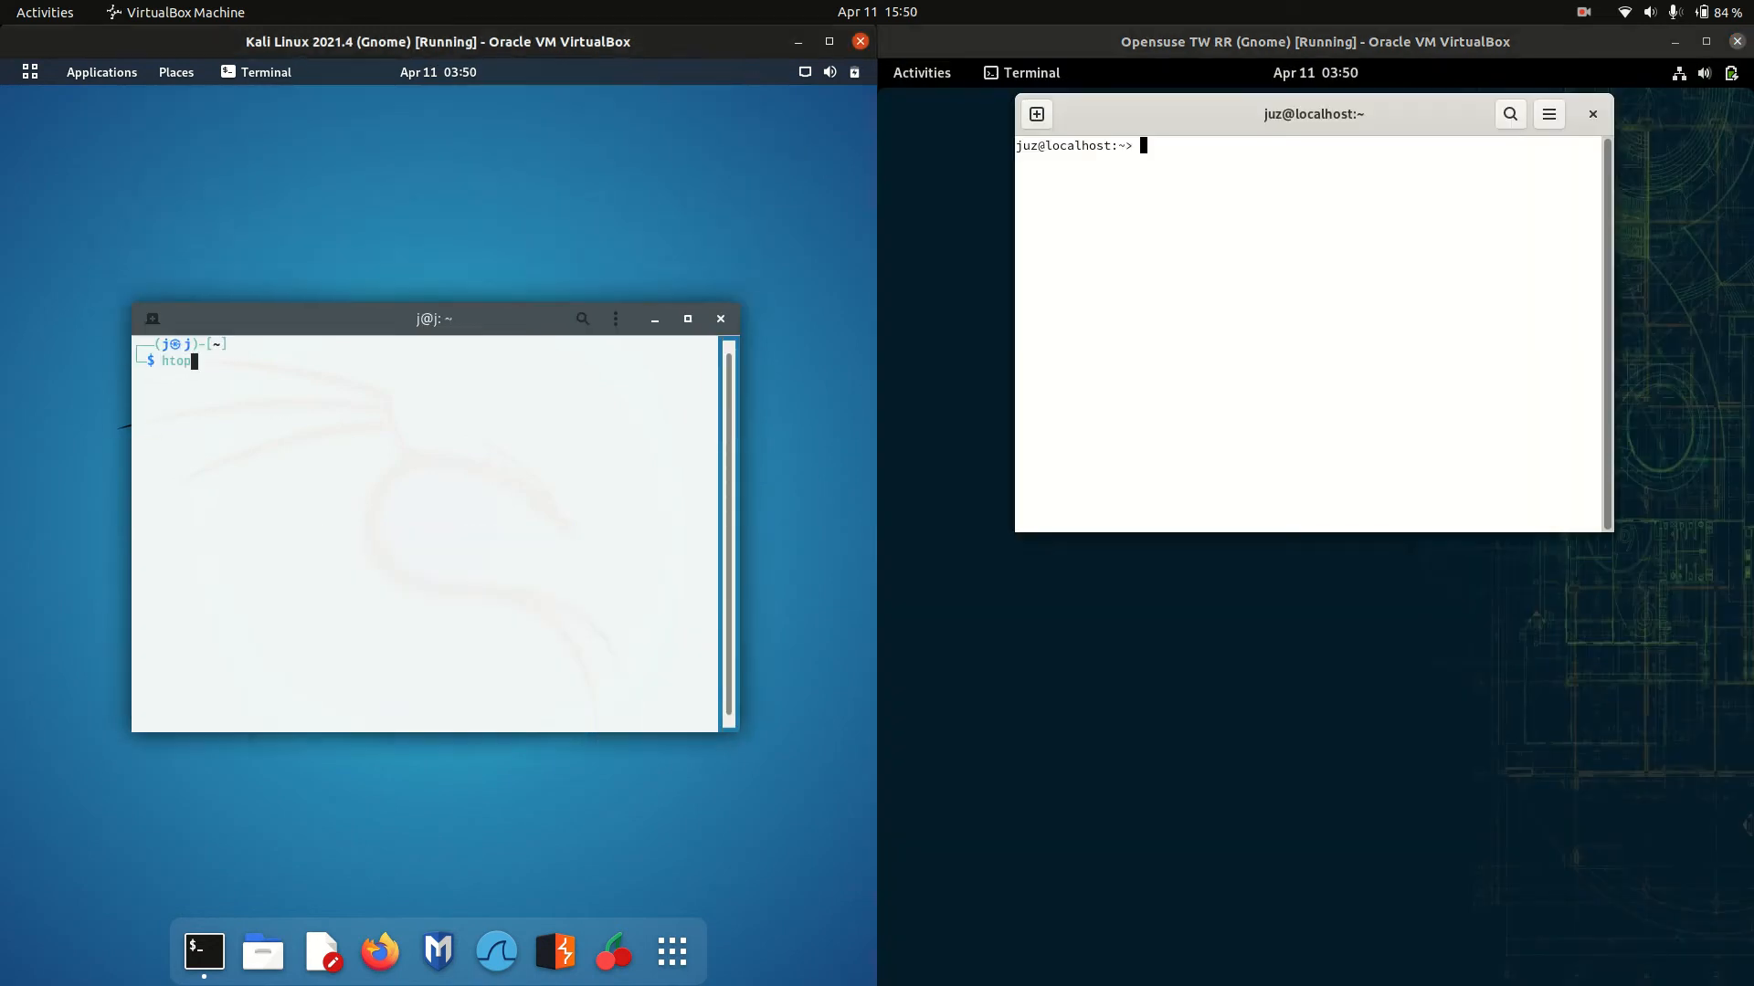
pyautogui.press('Return')
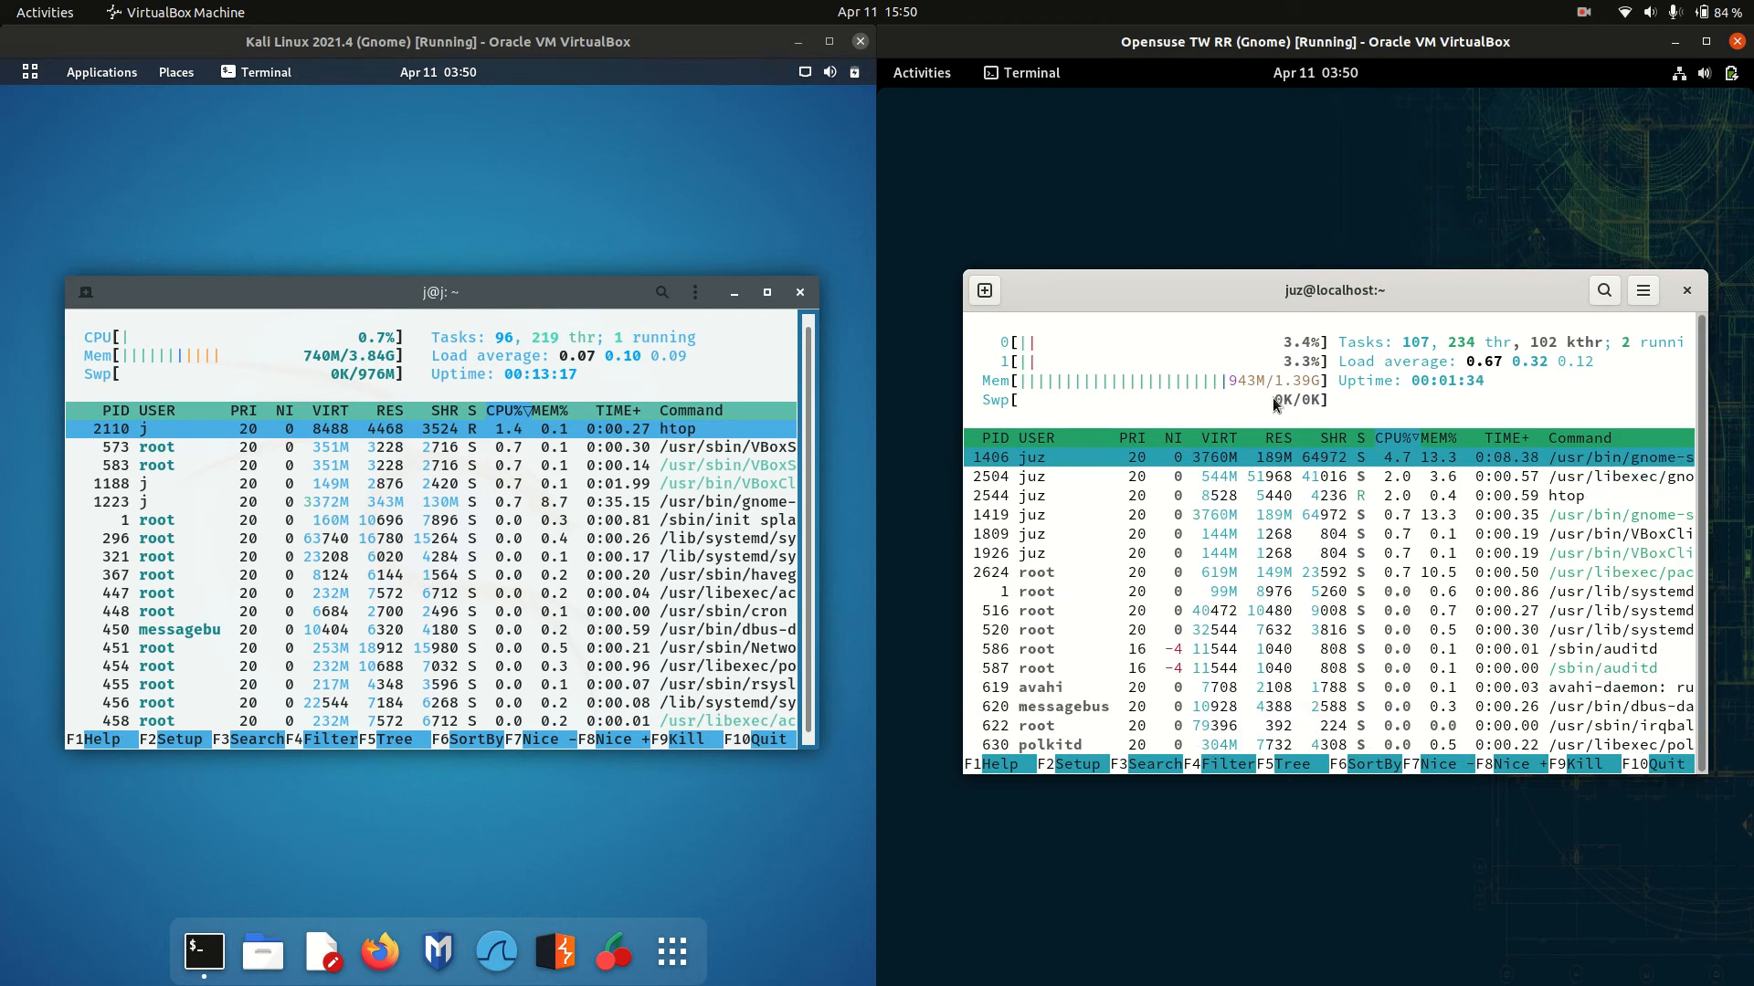
pyautogui.moveTo(1363, 203)
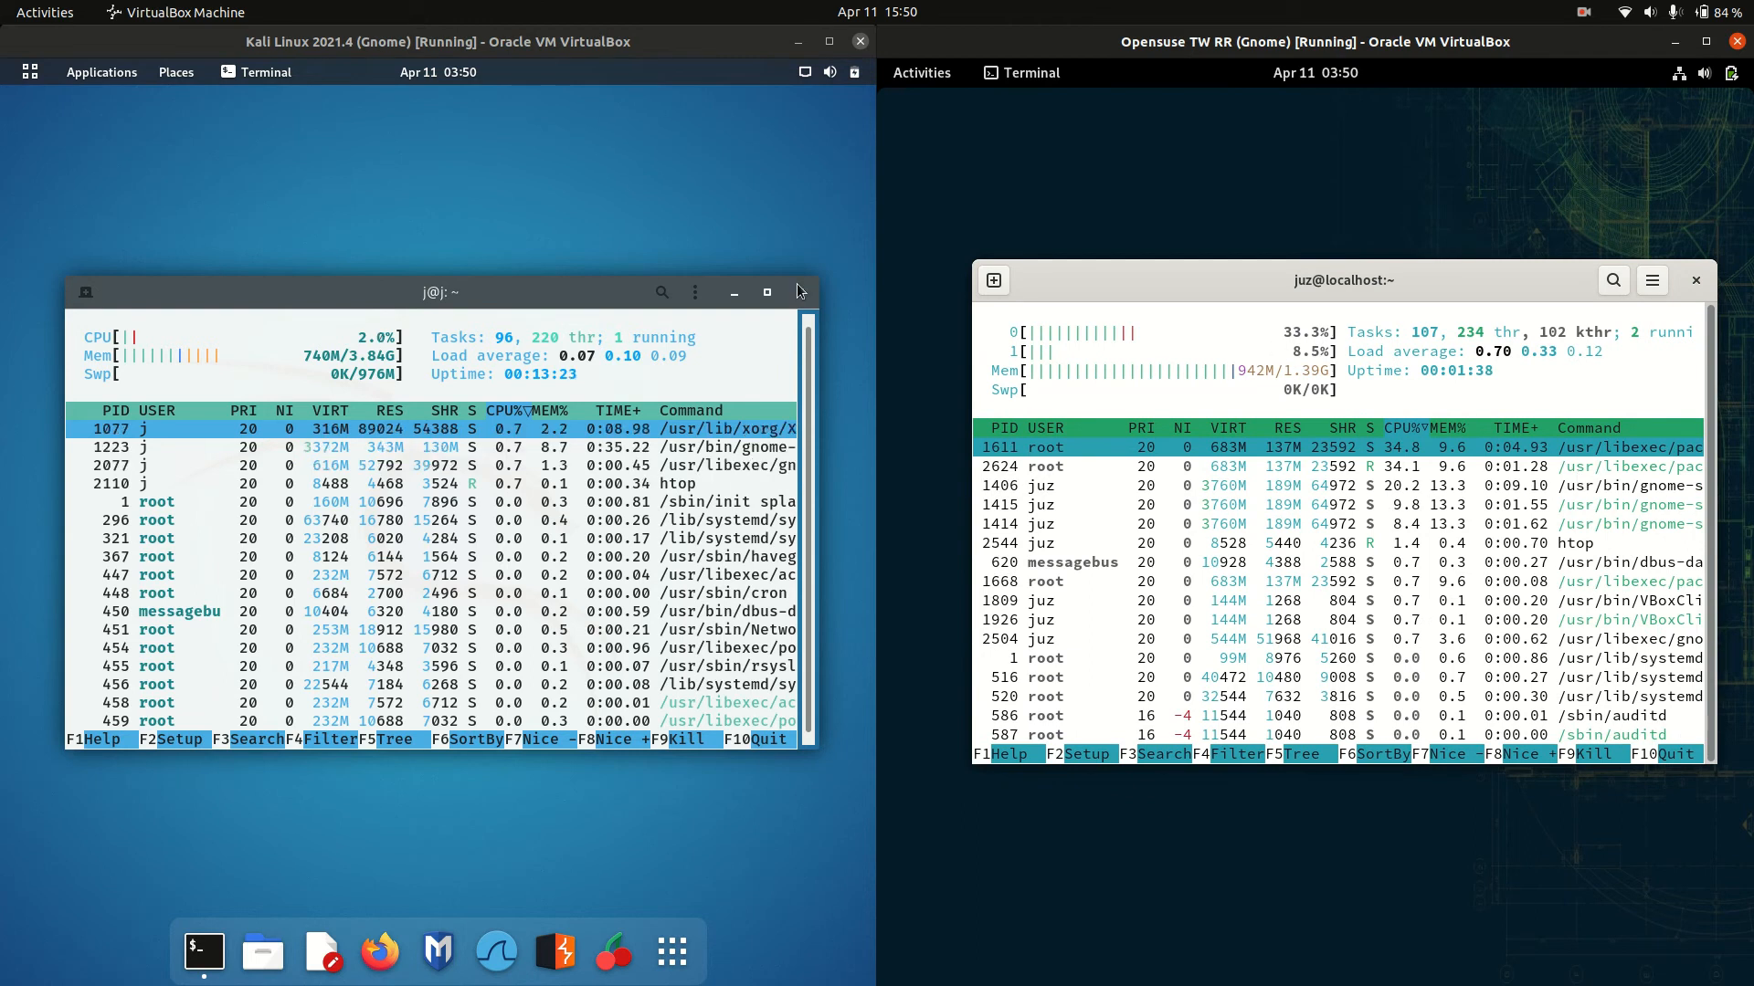
# Toggle the openSUSE Activities overview, then show Kali's Applications list
pyautogui.click(1028, 72)
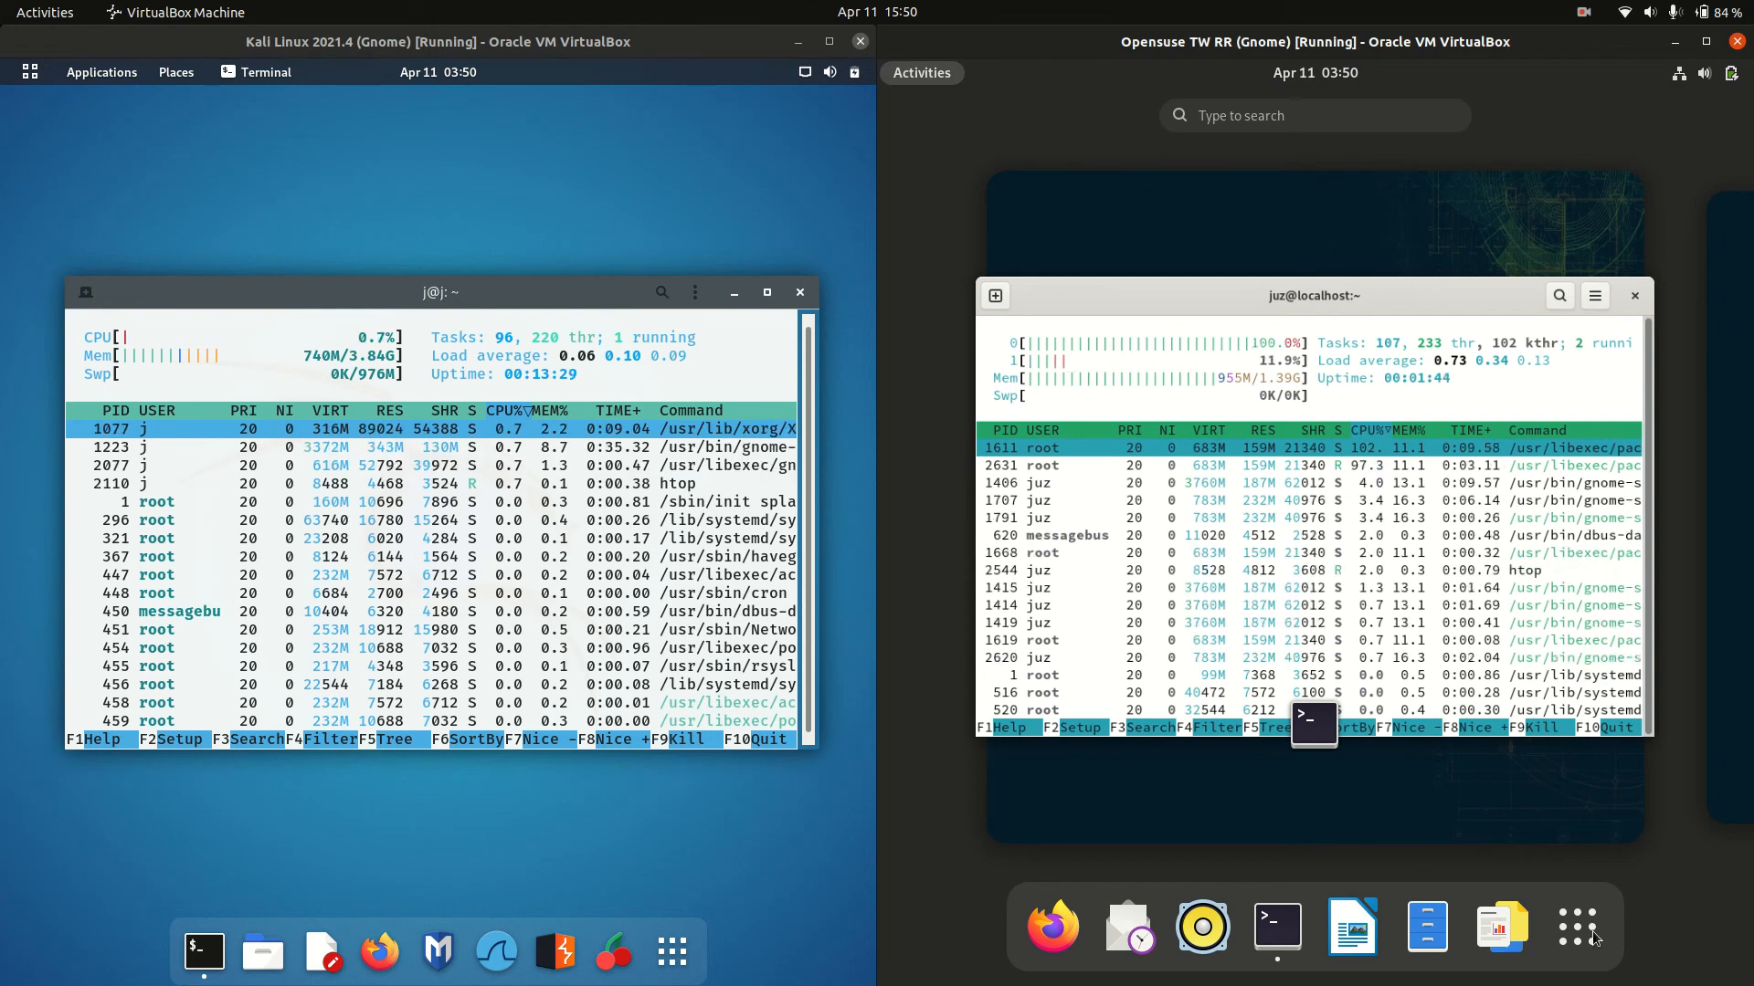
pyautogui.click(1576, 926)
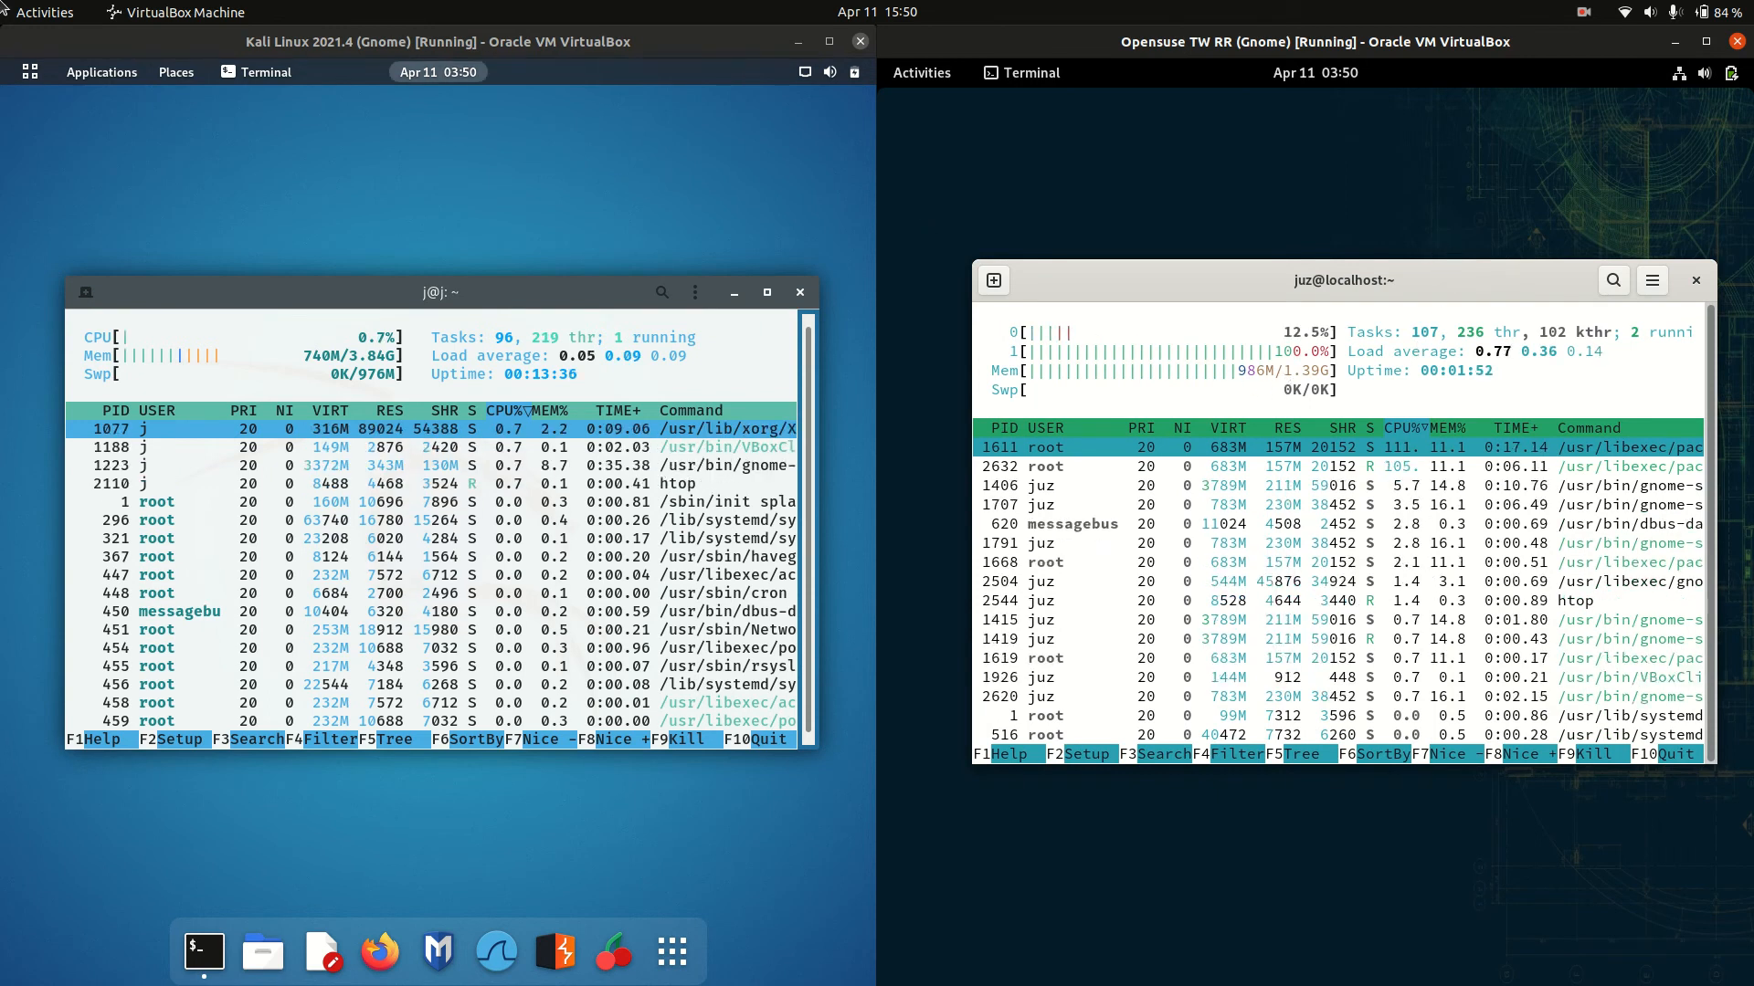
pyautogui.click(100, 71)
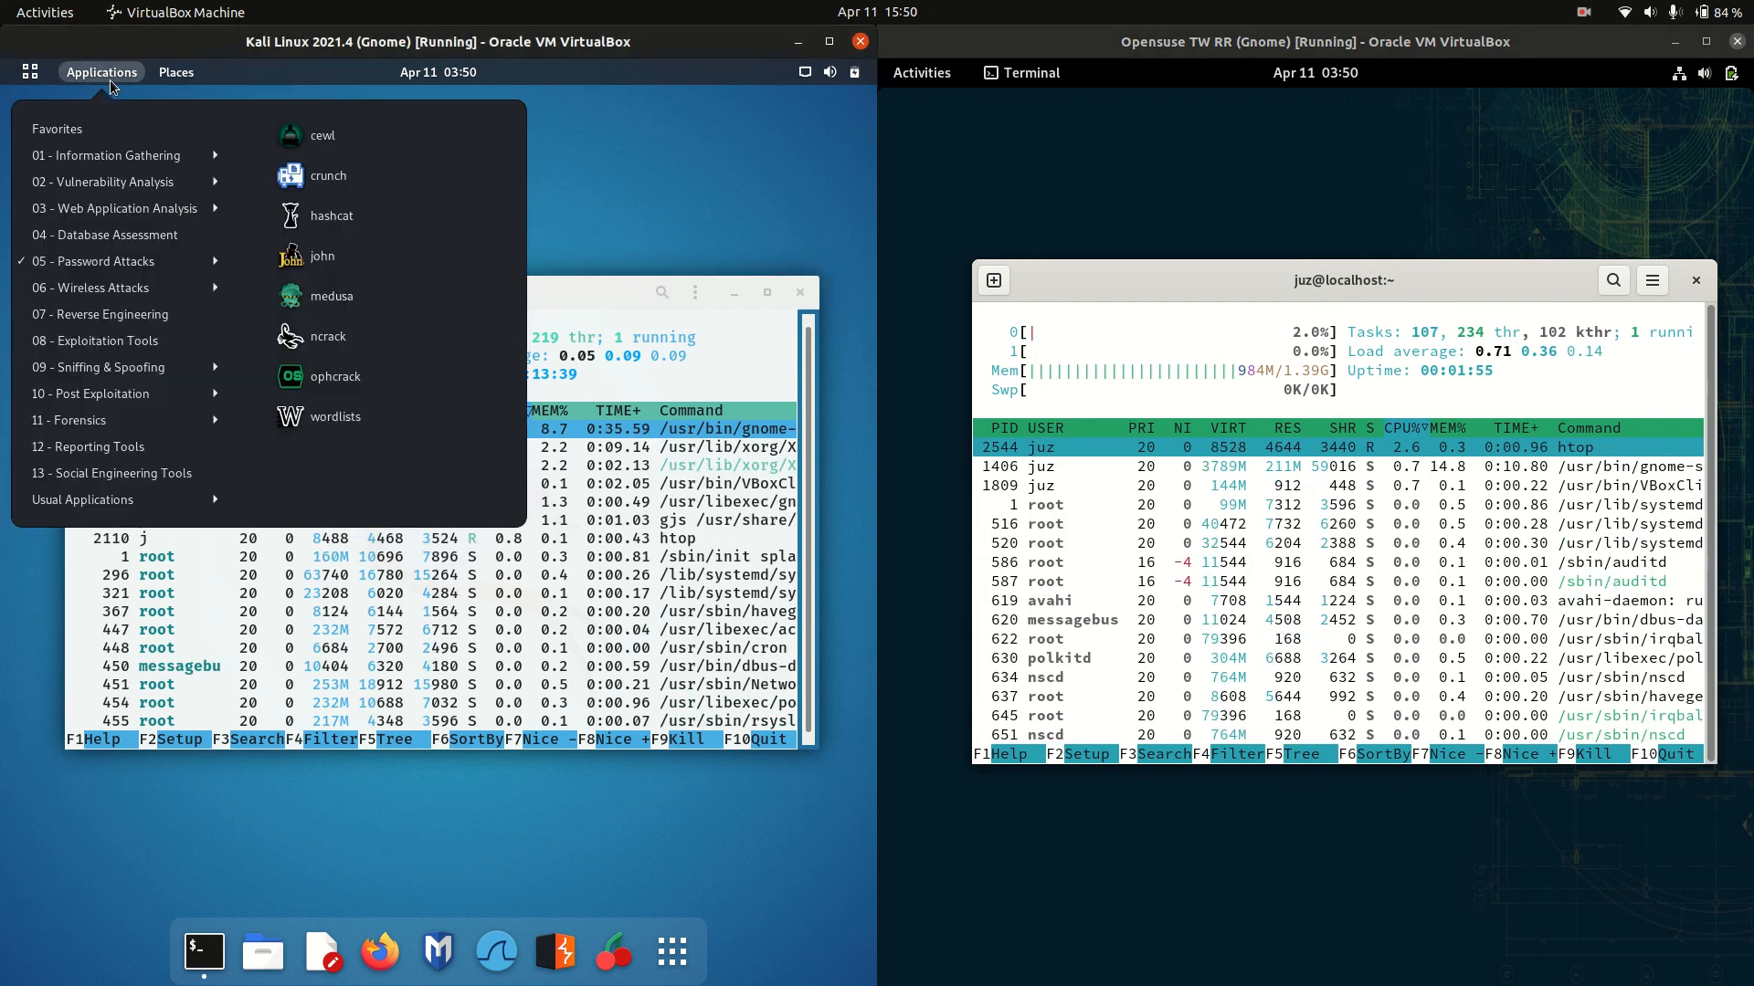